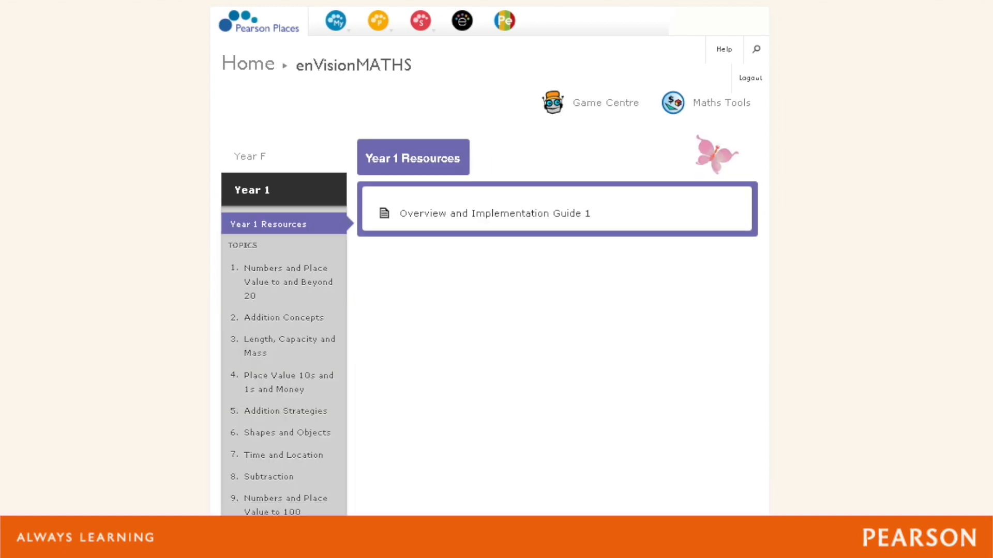
# Open Year 1's Addition Concepts topic, then go back to the enVisionMATHS year-level home page
pyautogui.click(283, 317)
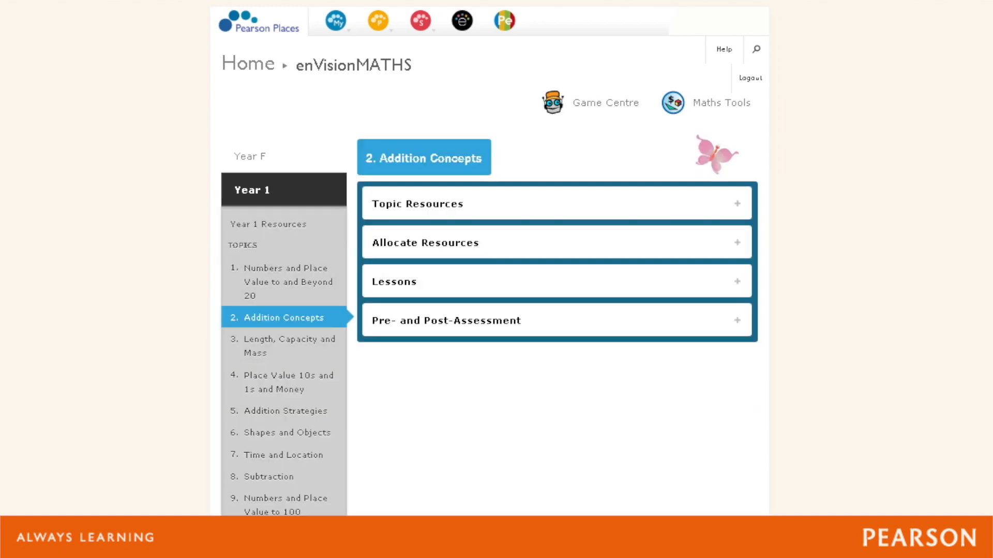
pyautogui.click(736, 281)
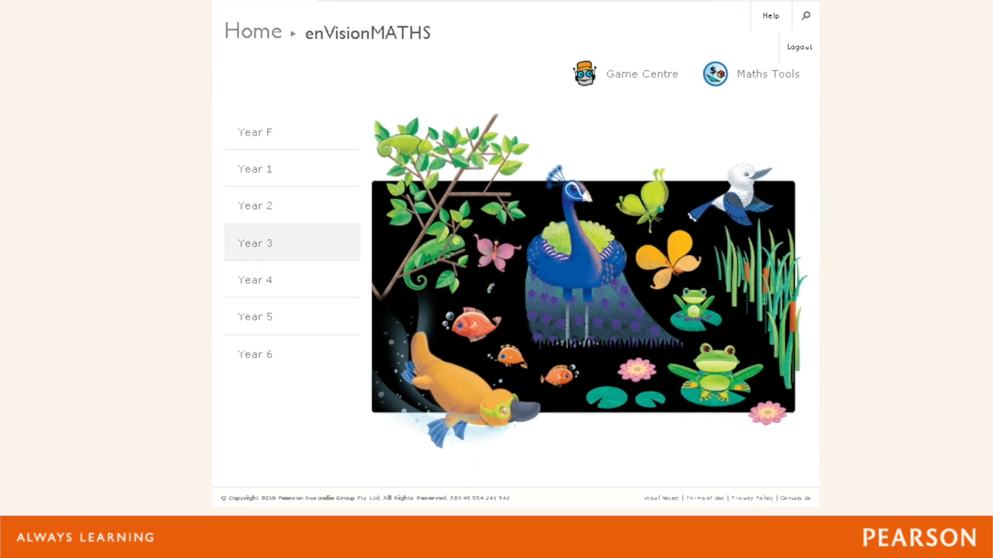
# Open Year 3's Number and Place Value topic and scroll through its lesson list
pyautogui.click(254, 242)
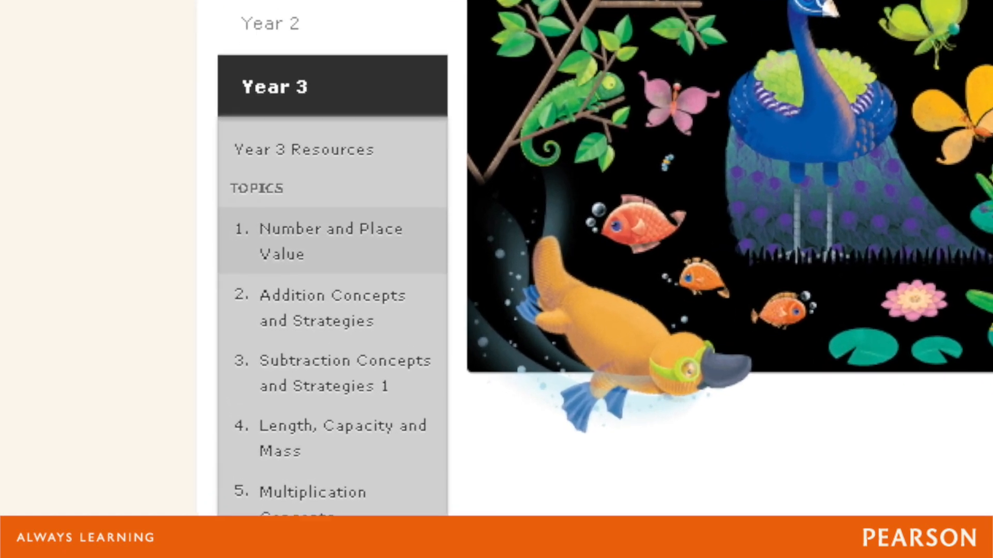
pyautogui.click(329, 241)
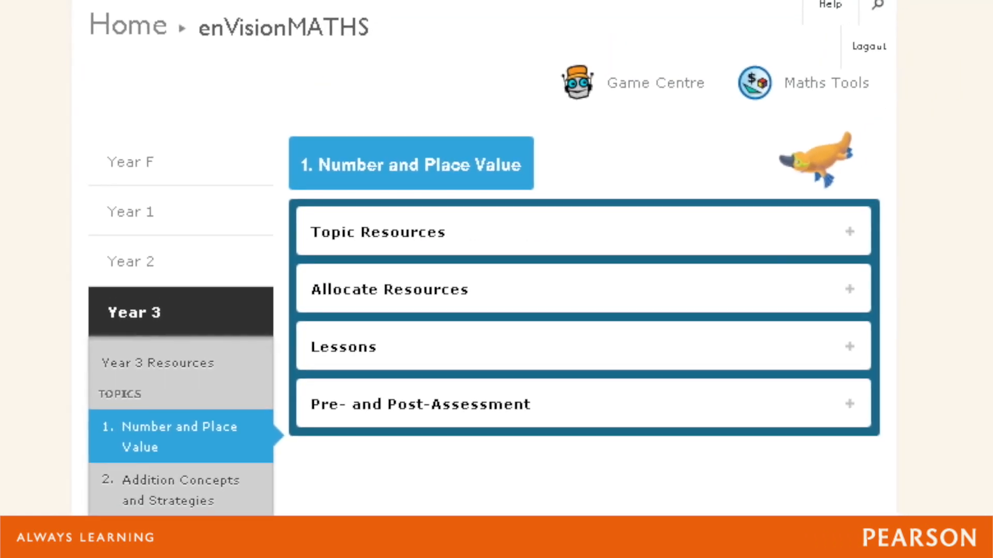
pyautogui.click(342, 346)
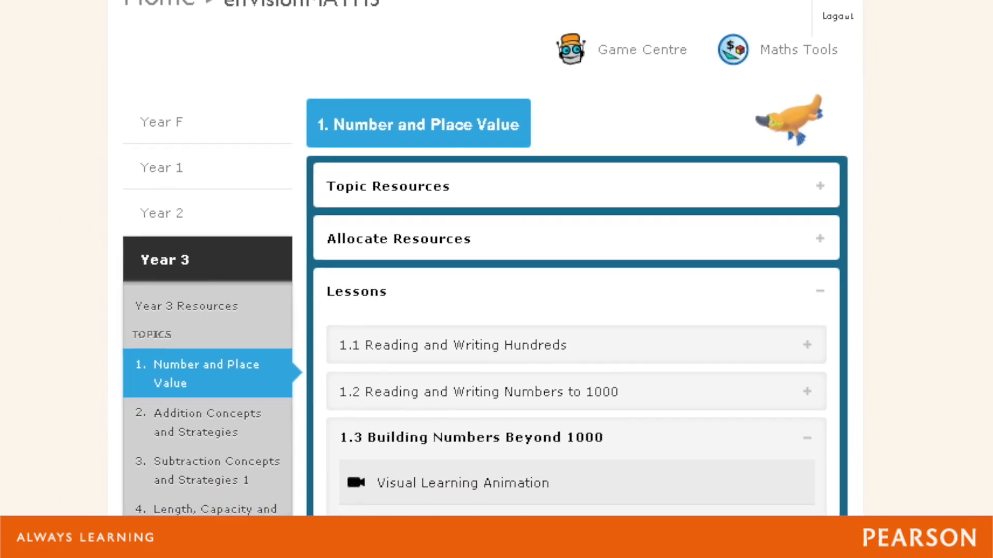
pyautogui.scroll(-3)
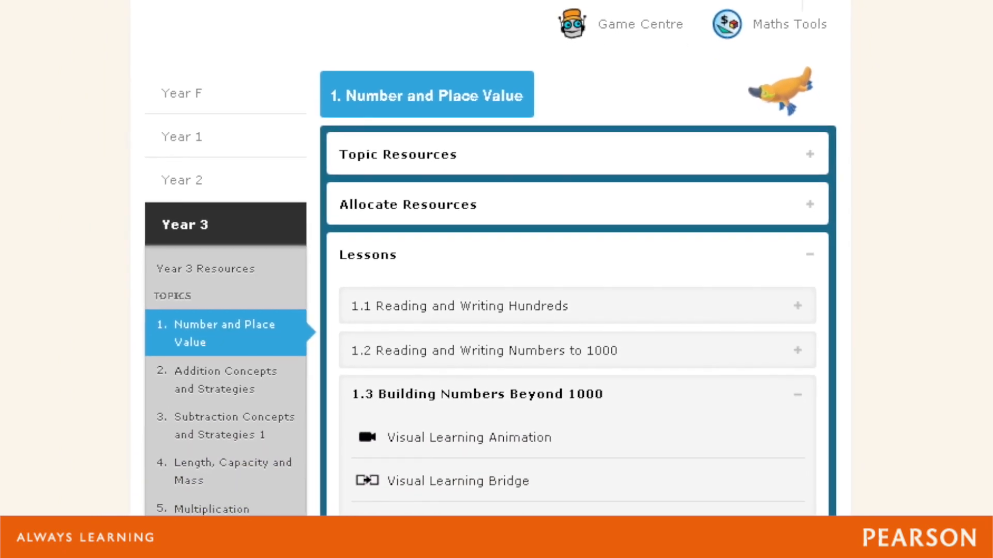
pyautogui.scroll(-3)
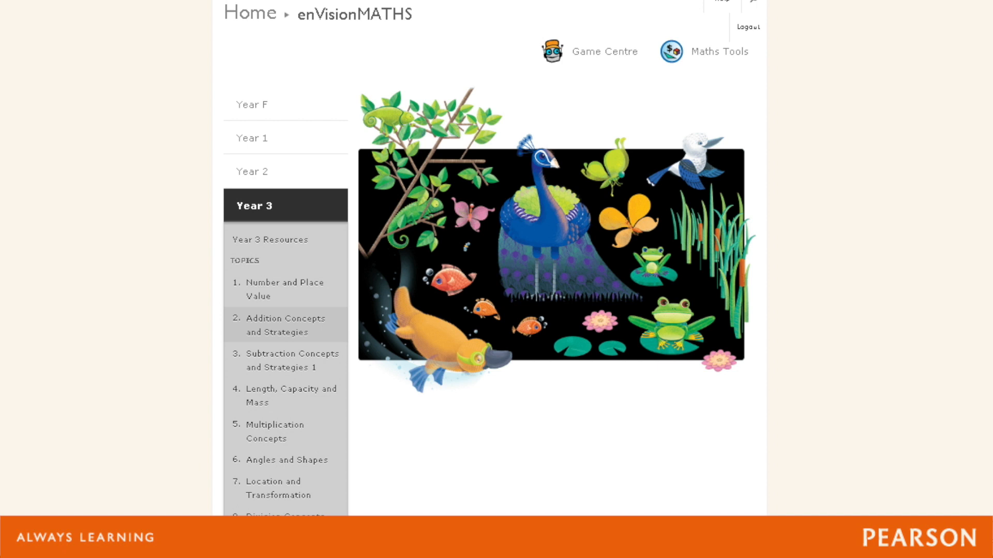
# Expand Addition Concepts and Strategies lessons and launch the 2.3 Adding Tens animation
pyautogui.click(285, 324)
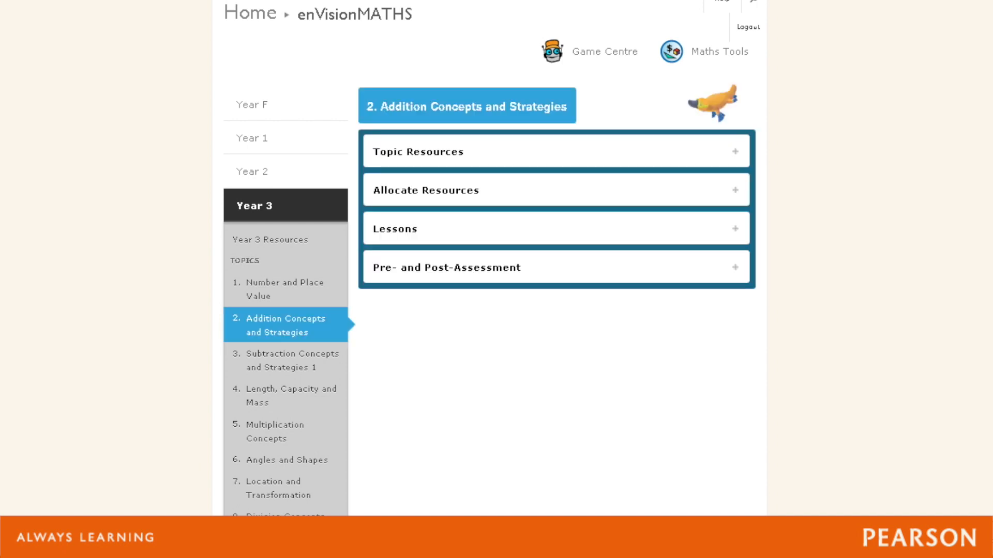
pyautogui.click(555, 229)
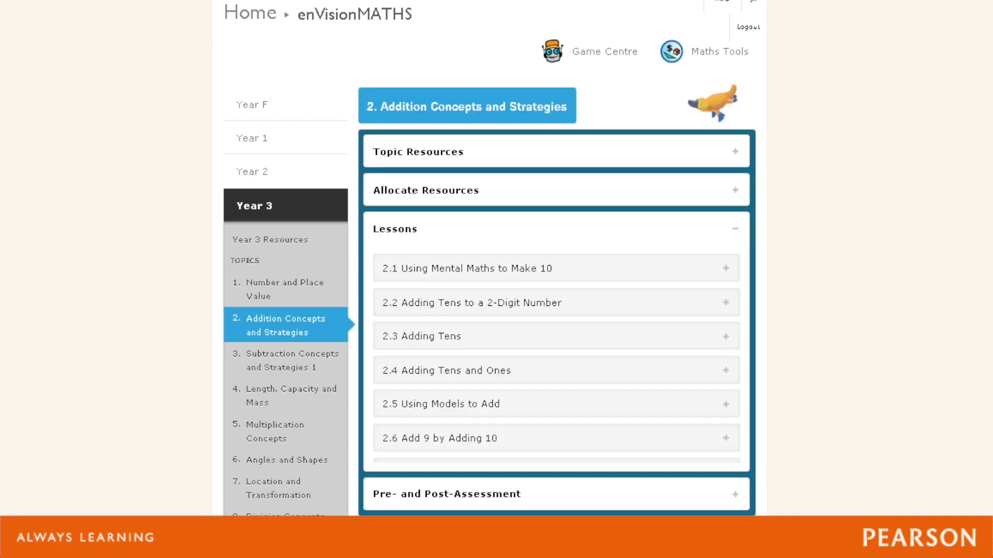
pyautogui.scroll(-3)
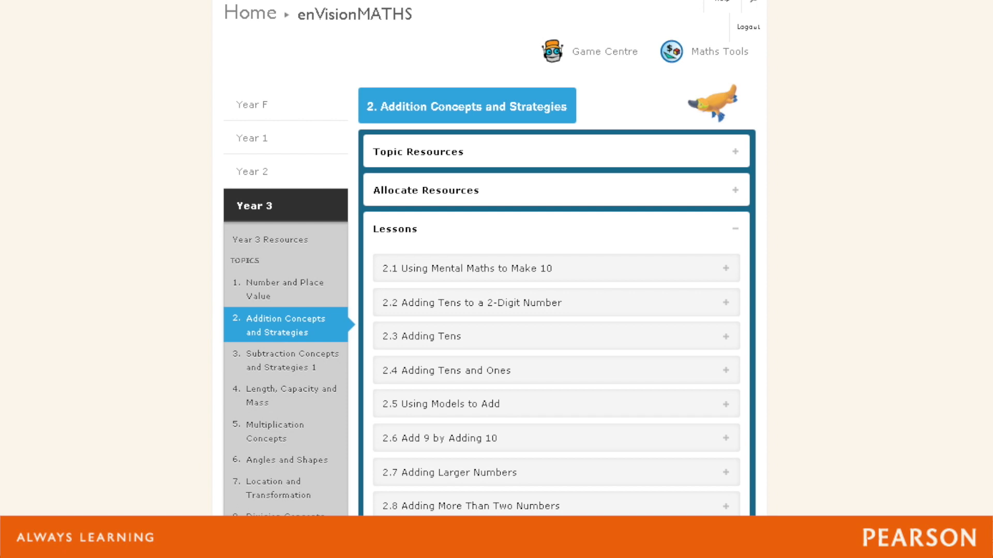
pyautogui.click(421, 336)
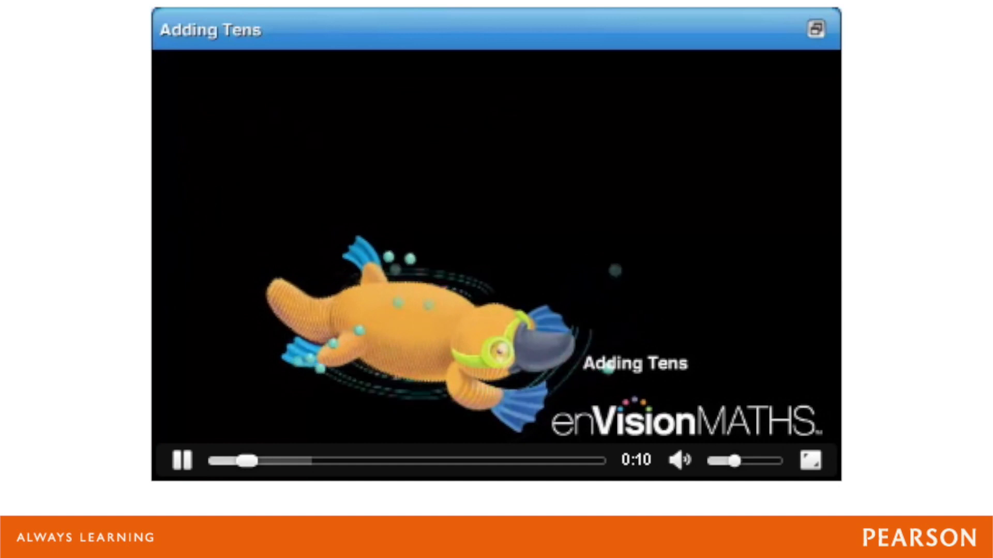
# Close the Adding Tens video player window
pyautogui.click(818, 28)
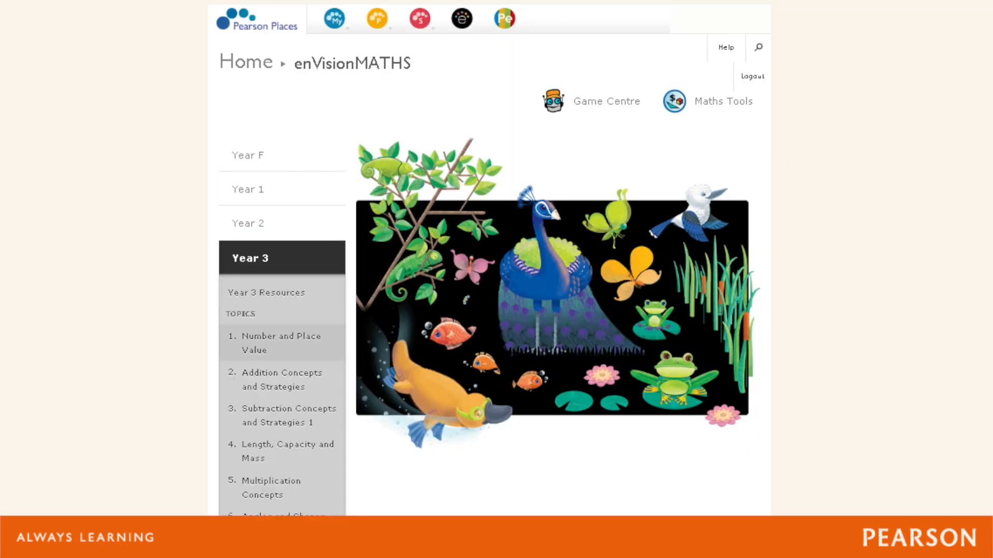
# Open lesson 1.2's place-value blocks resource from Year 3's Number and Place Value topic
pyautogui.click(272, 343)
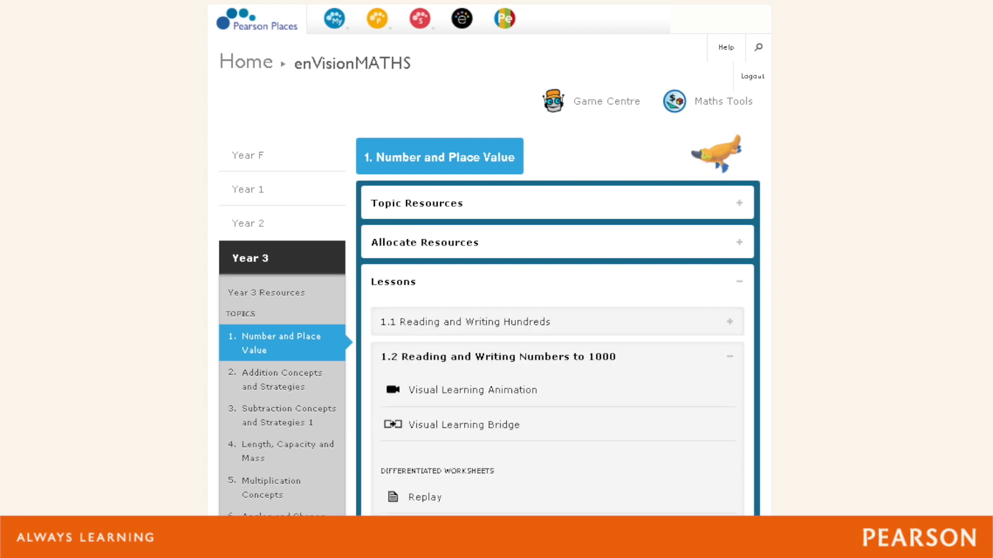
pyautogui.click(463, 425)
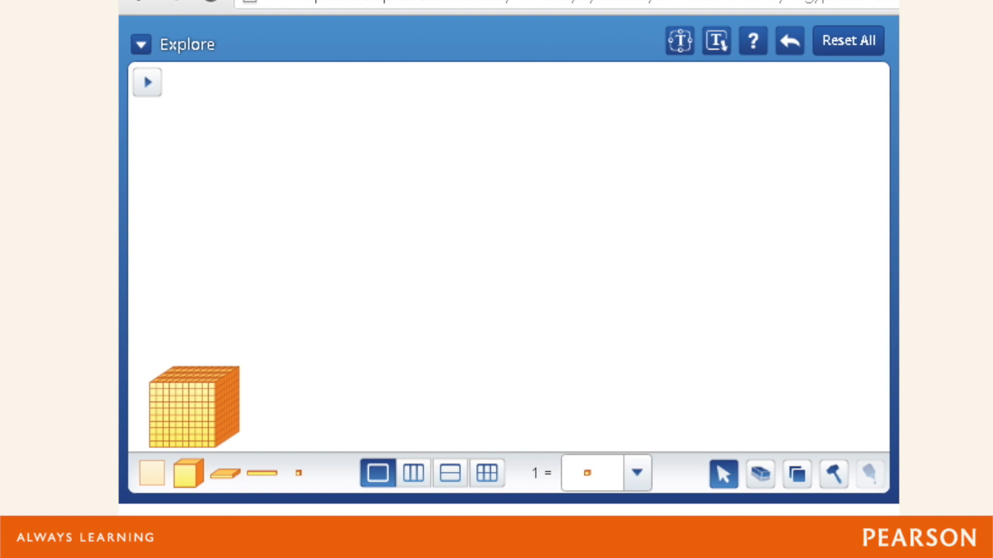
# Leave the blocks workspace and open Money from the Years 4-6 Interactive Maths Tools
pyautogui.click(259, 473)
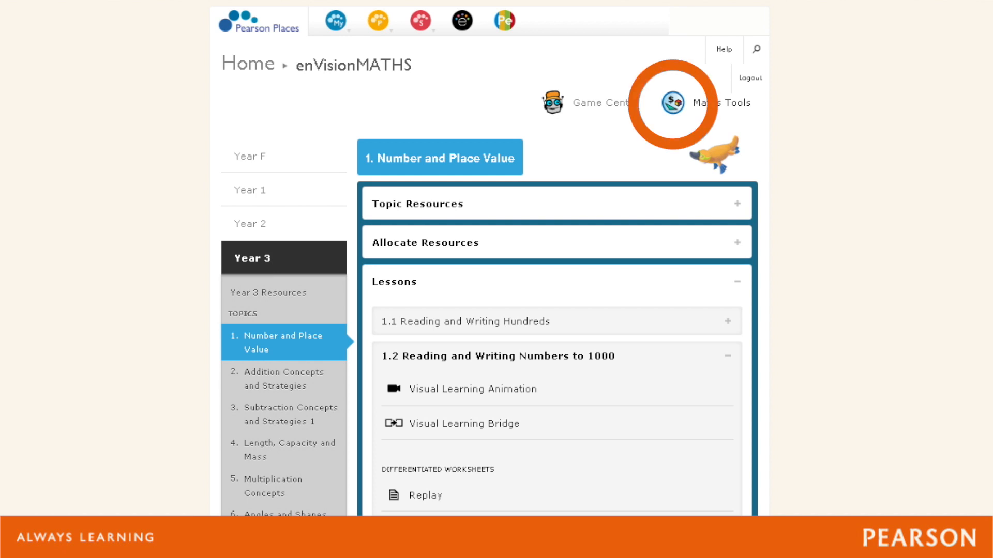
pyautogui.click(674, 103)
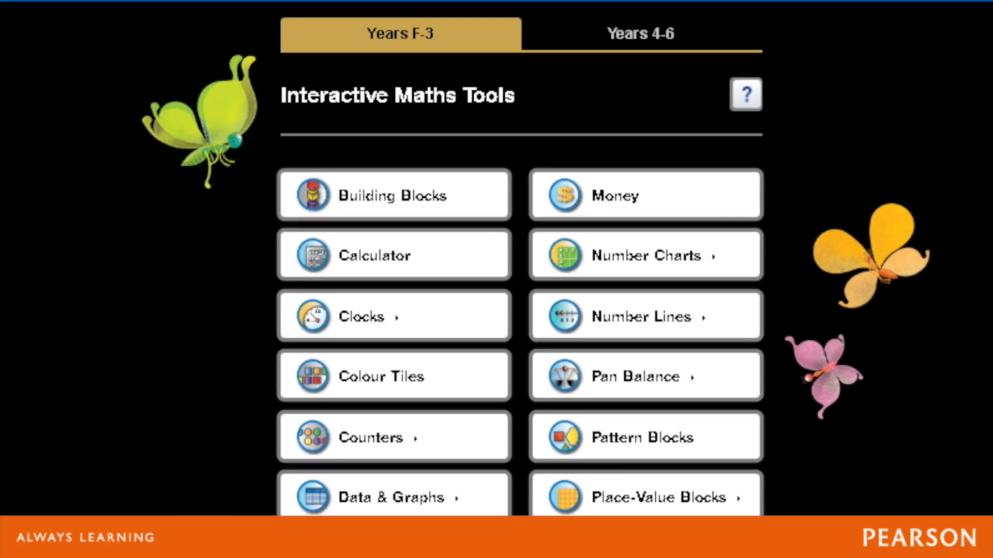
pyautogui.click(640, 33)
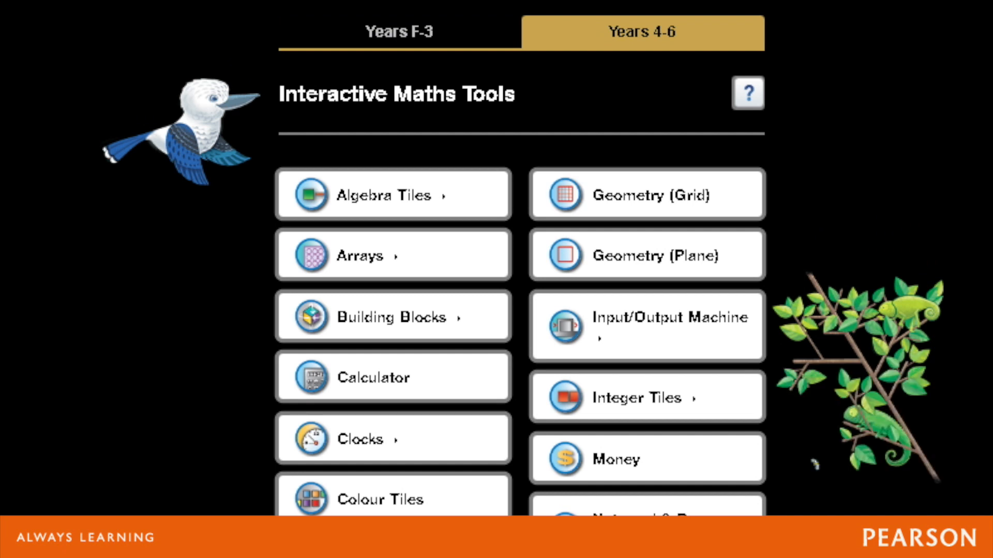
pyautogui.click(633, 459)
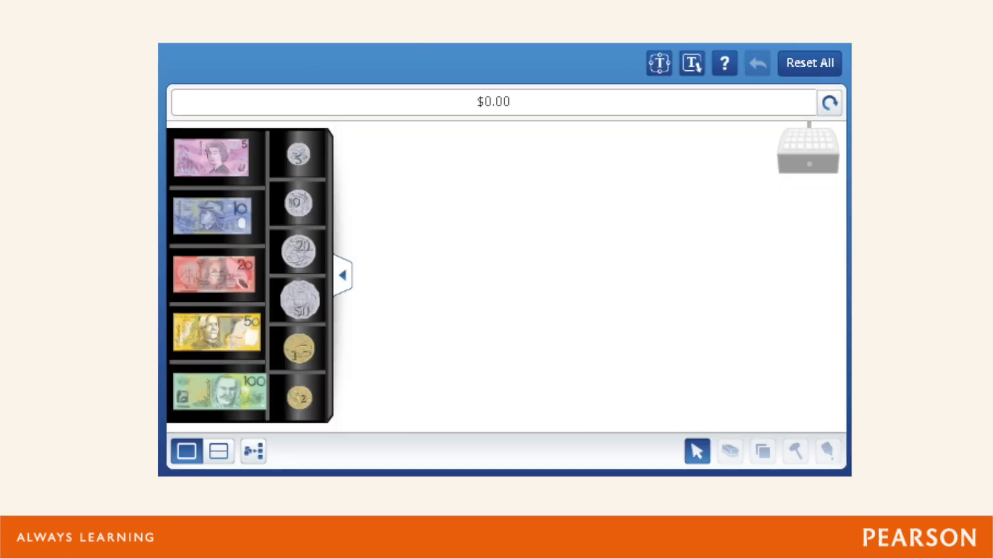
# Build $20.70 from a $20 note, 20c and 50c coins, then open the Input/Output Machine
pyautogui.moveTo(214, 273); pyautogui.dragTo(540, 259)
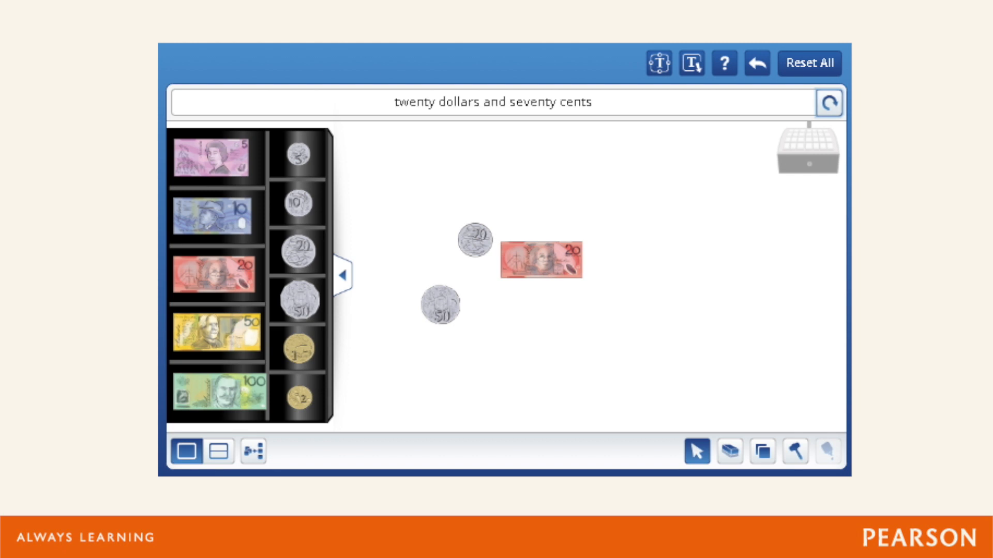
pyautogui.click(215, 452)
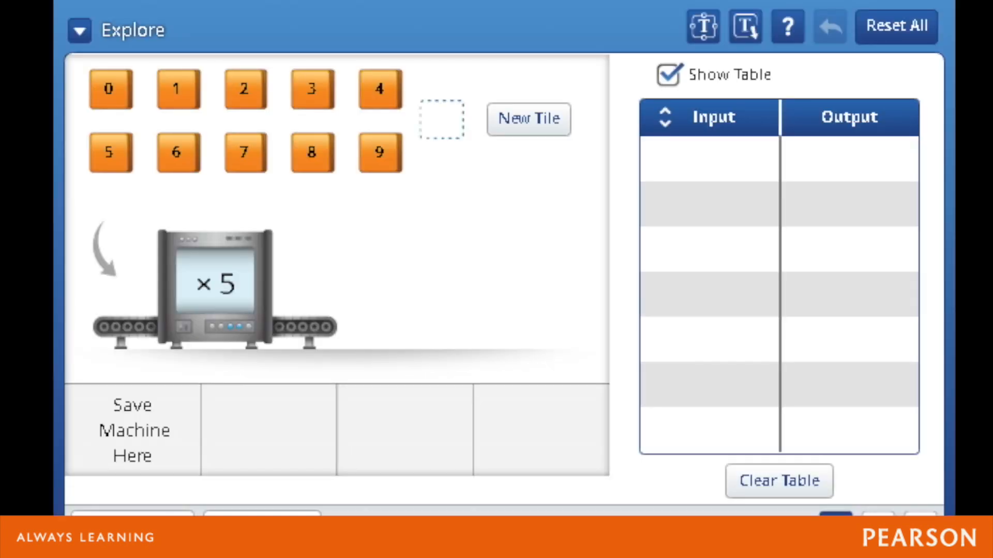
# Feed the 6 tile through the ×5 machine to record 30, then go to the Game Centre
pyautogui.moveTo(175, 152); pyautogui.dragTo(225, 257)
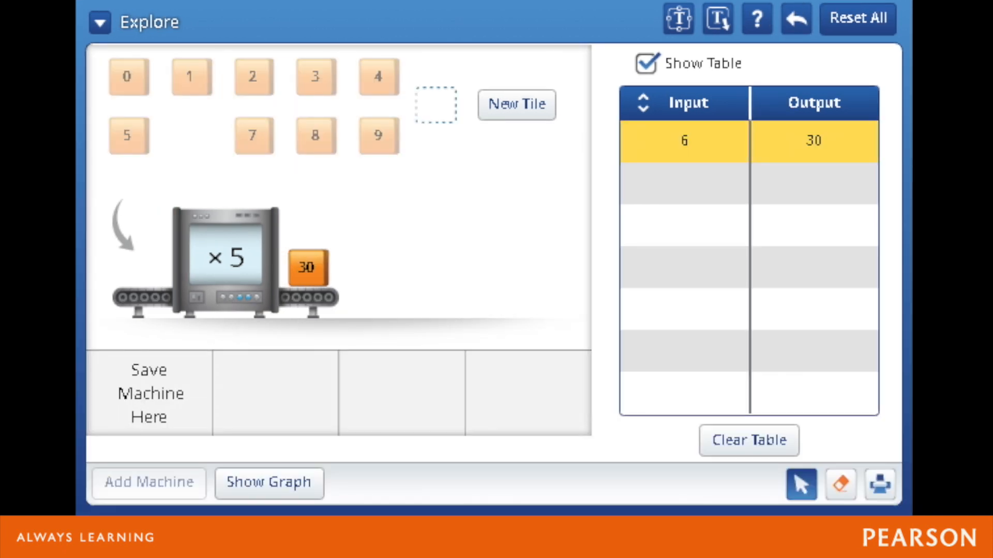
pyautogui.moveTo(315, 135); pyautogui.dragTo(112, 263)
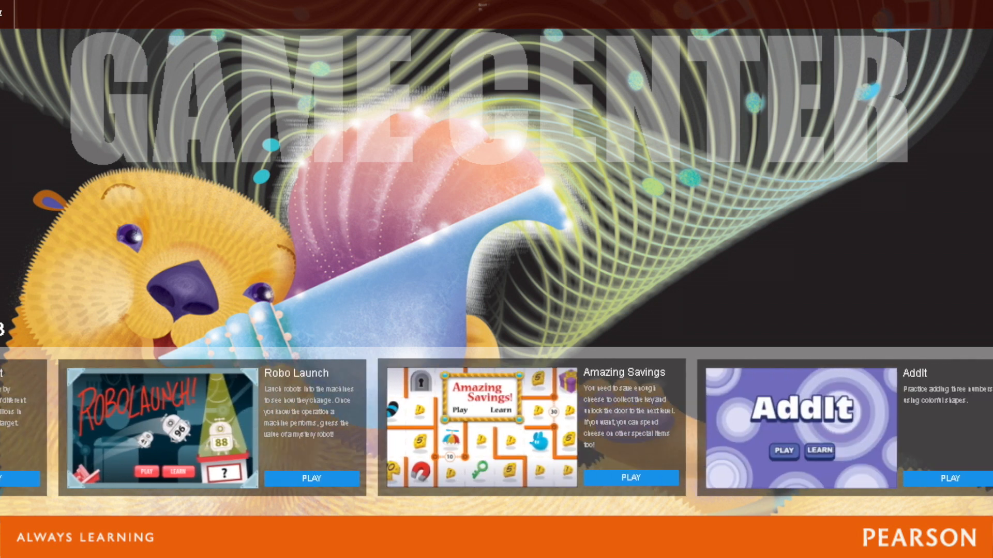
# Scroll down and across the Game Centre's rows of games for each year
pyautogui.scroll(-3)
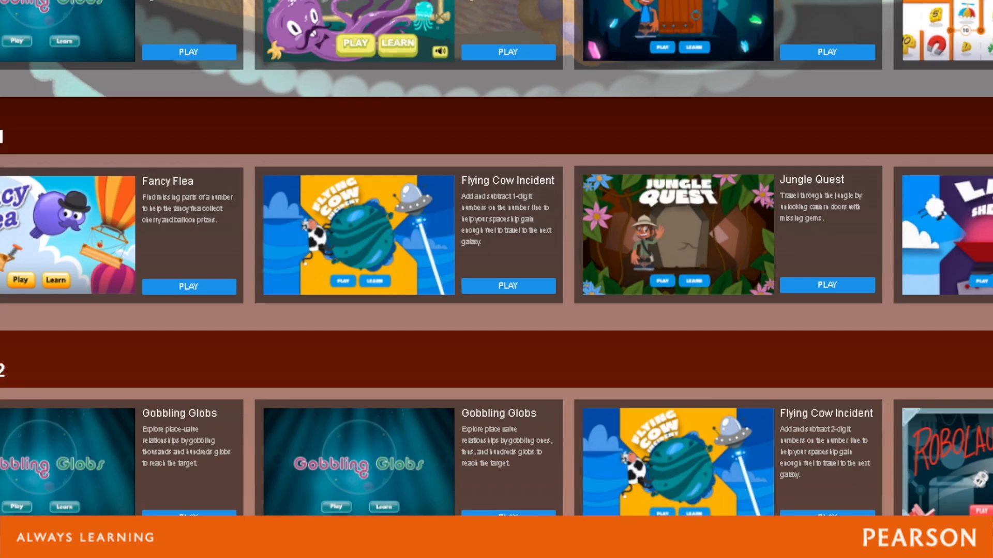
pyautogui.scroll(-3)
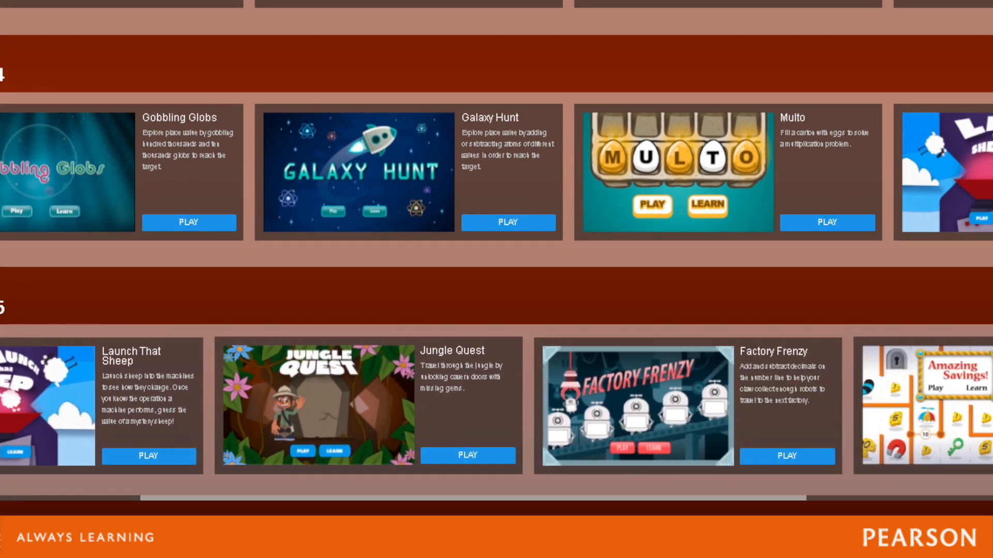
pyautogui.hscroll(3)
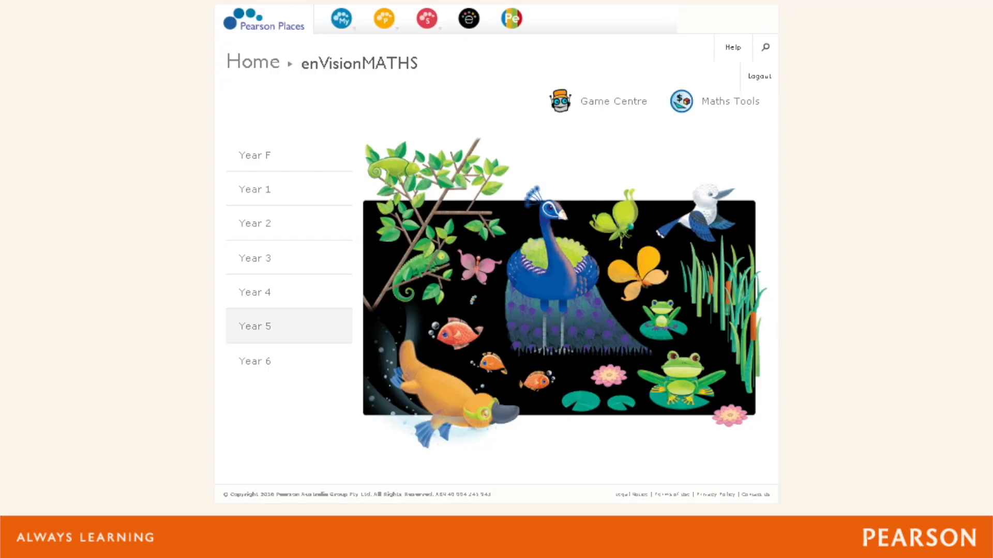
# Open Year 3 in the sidebar and show its Resources list
pyautogui.click(254, 259)
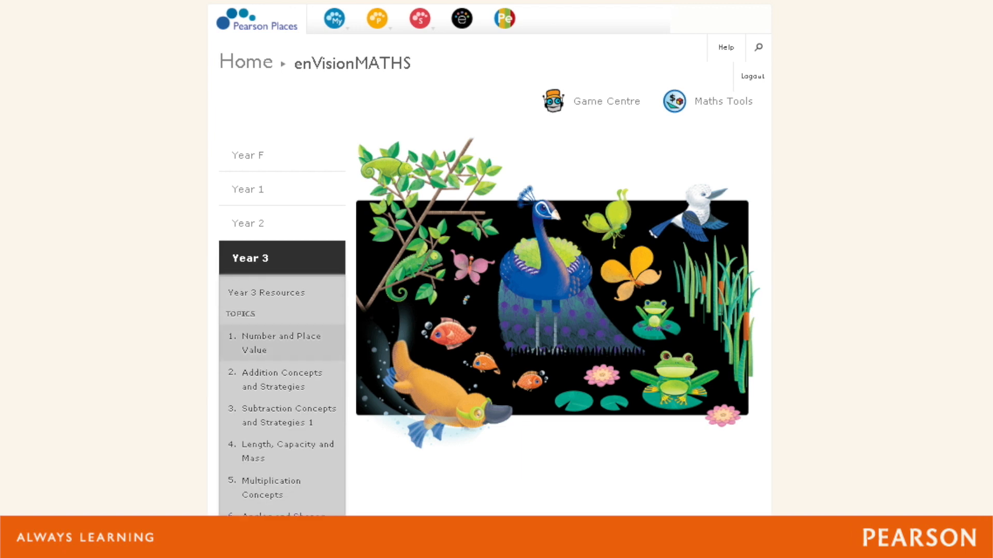
pyautogui.click(265, 293)
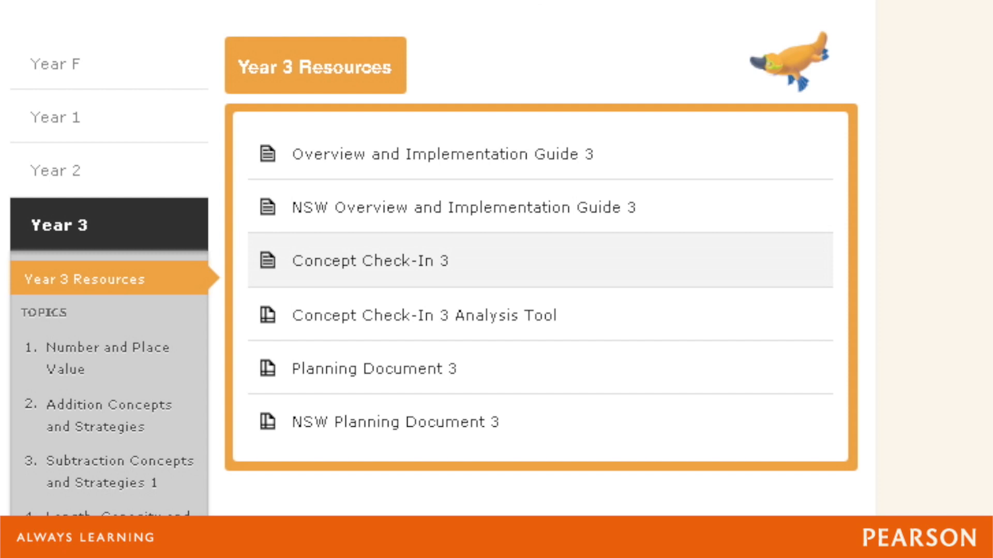
# Open the Concept Check-In 3 document from the Year 3 Resources list
pyautogui.click(372, 260)
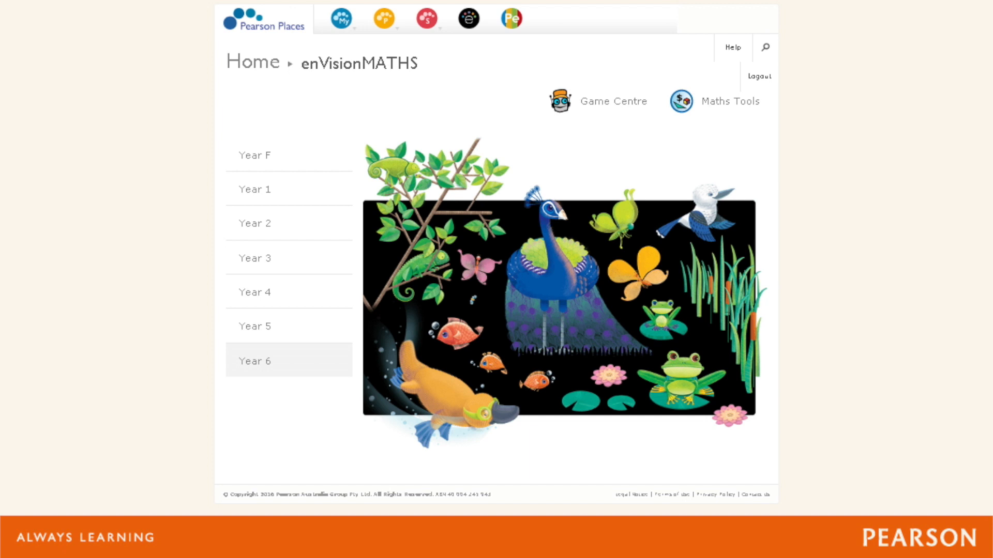
# Open Year 4's Number and Place Value topic and expand the Allocate Resources panel
pyautogui.click(254, 291)
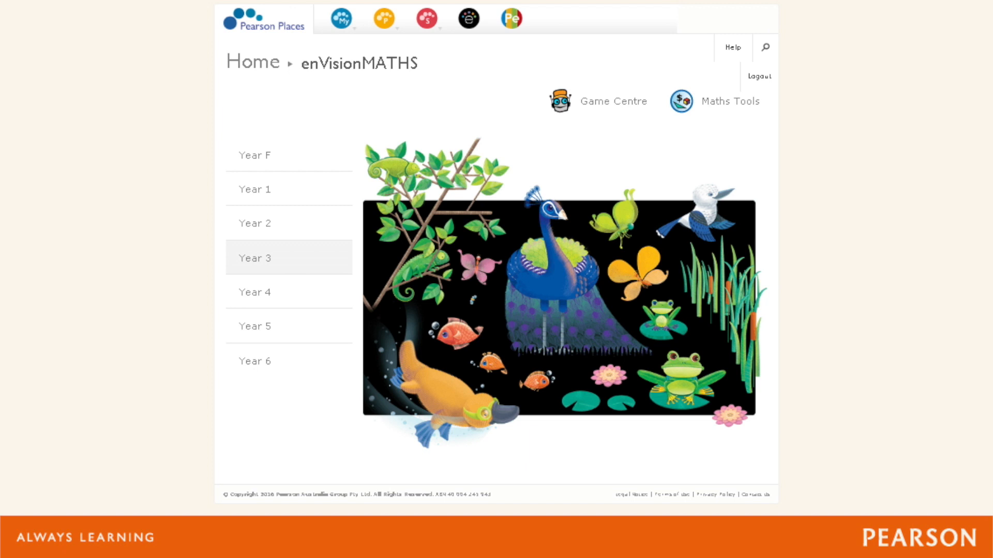
pyautogui.click(254, 361)
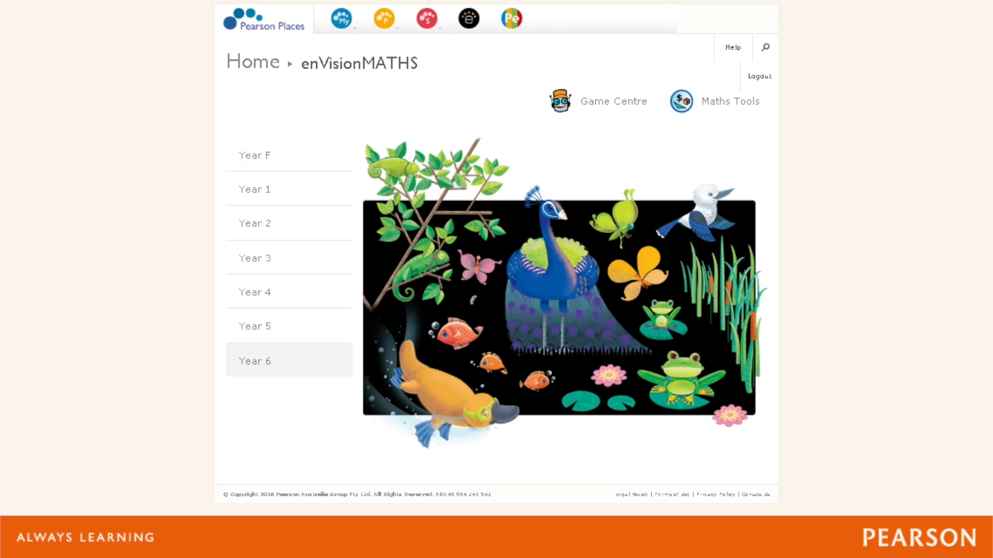
pyautogui.click(254, 292)
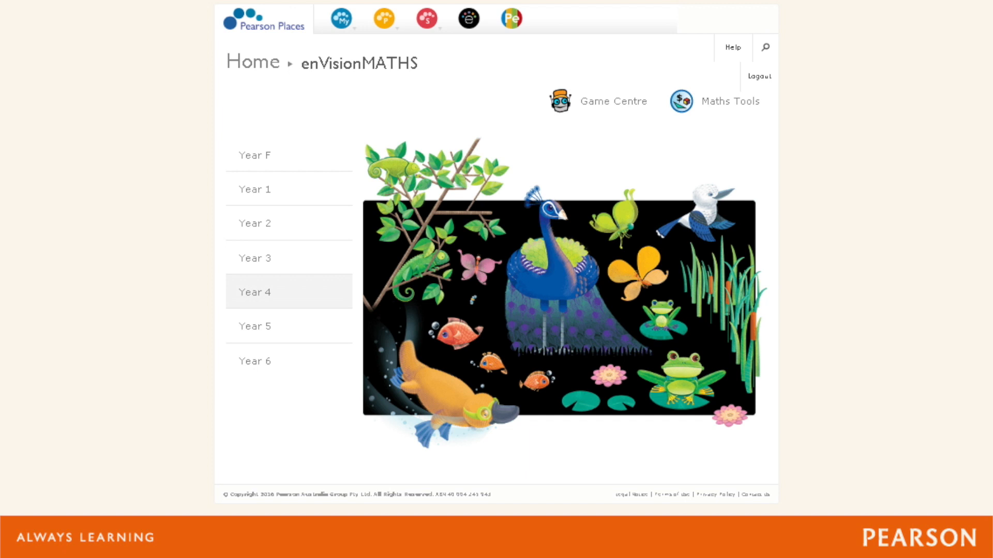
pyautogui.click(254, 291)
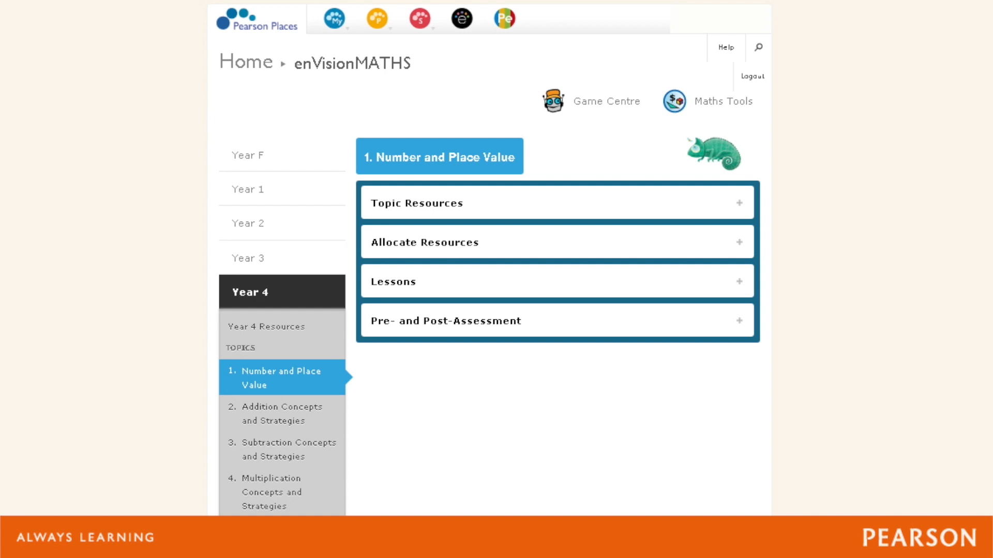
pyautogui.click(424, 242)
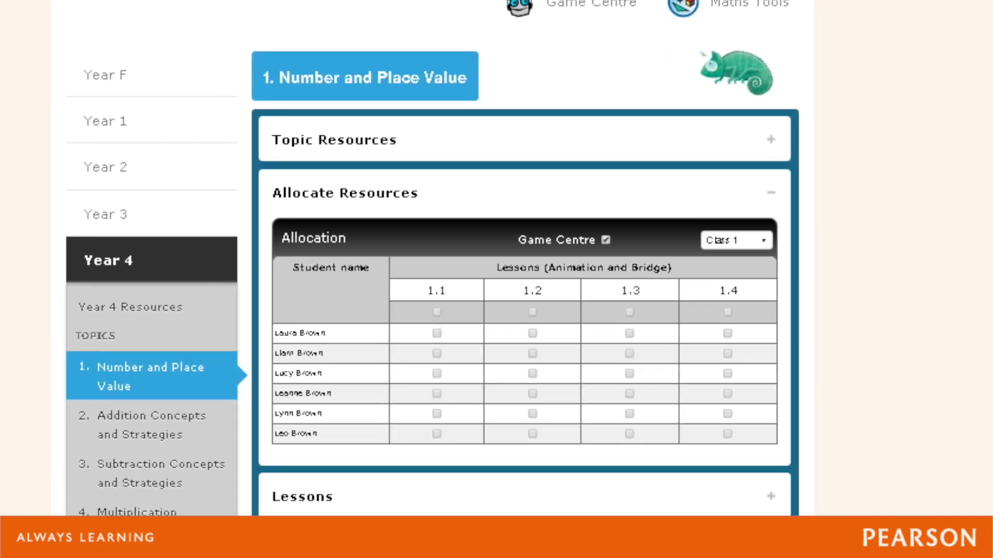